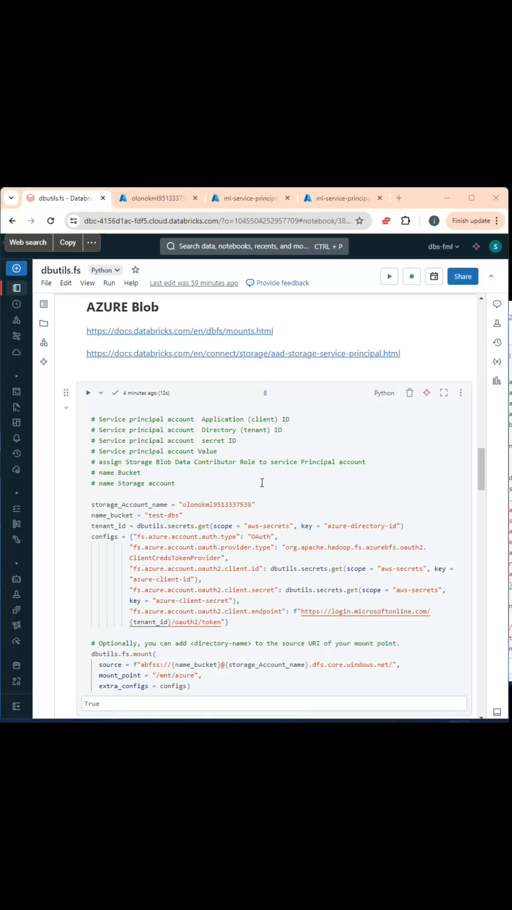
pyautogui.moveTo(168, 421)
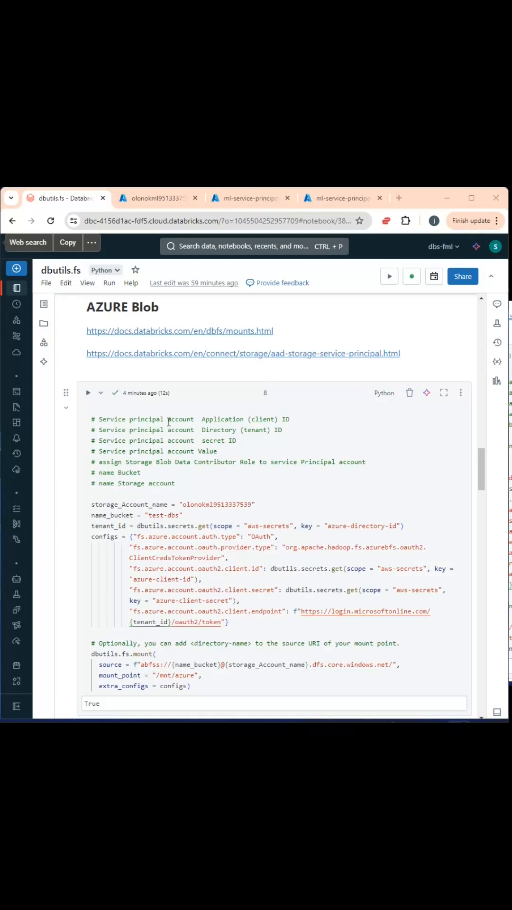
pyautogui.moveTo(319, 452)
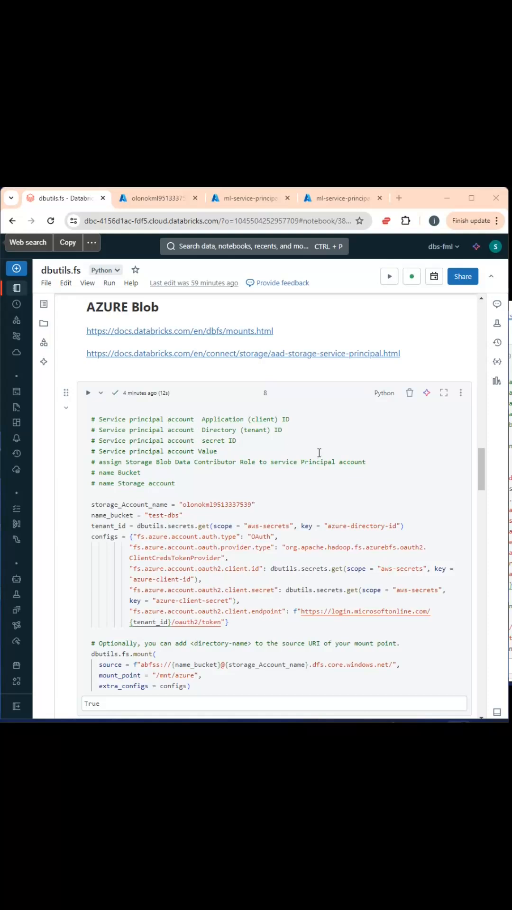
# Highlight the words Application, Directory and Value in the mount cell's comments, then scroll down.
pyautogui.doubleClick(222, 419)
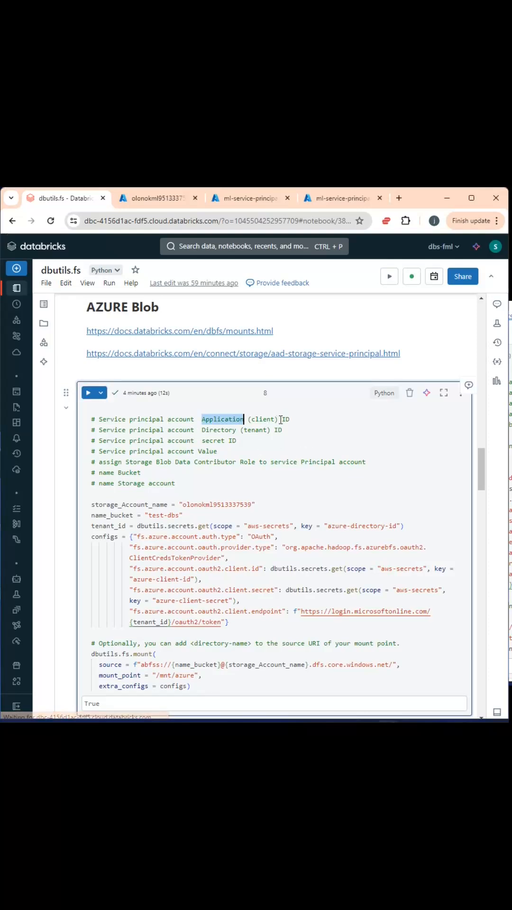
pyautogui.doubleClick(219, 430)
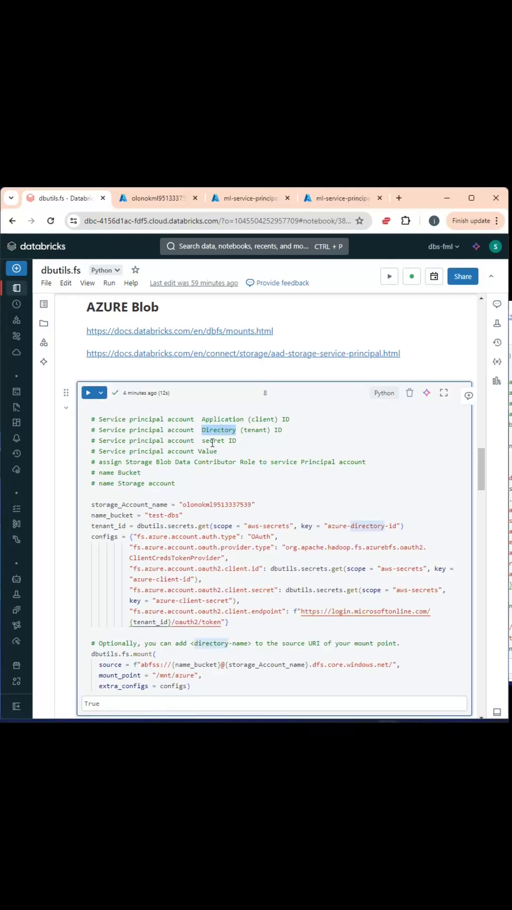
pyautogui.doubleClick(206, 451)
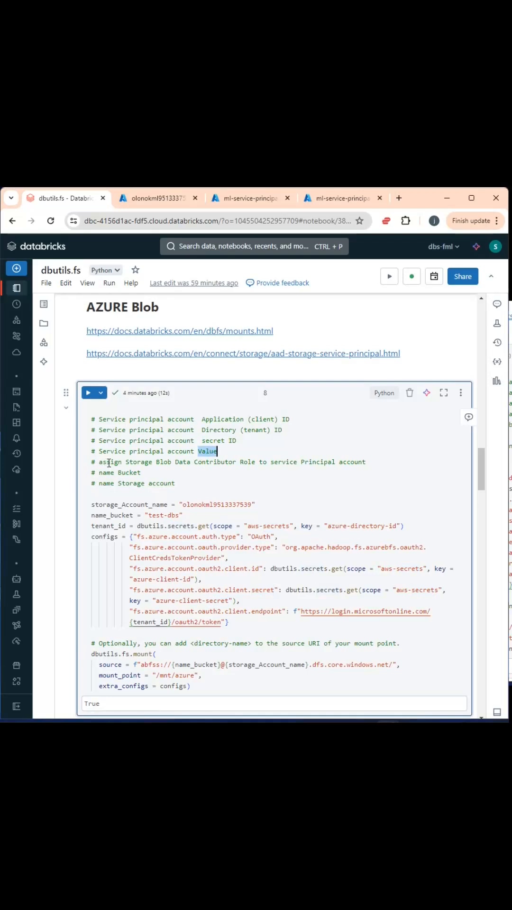
pyautogui.moveTo(137, 466)
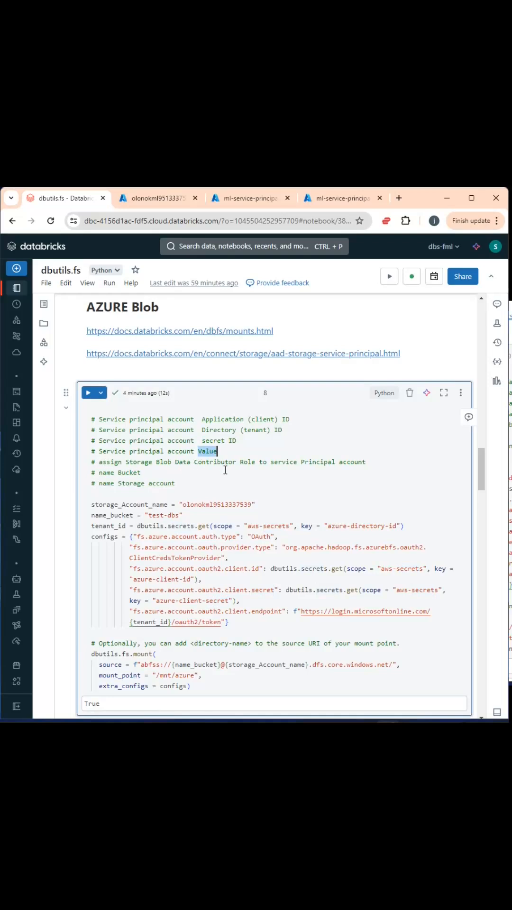
pyautogui.scroll(-3)
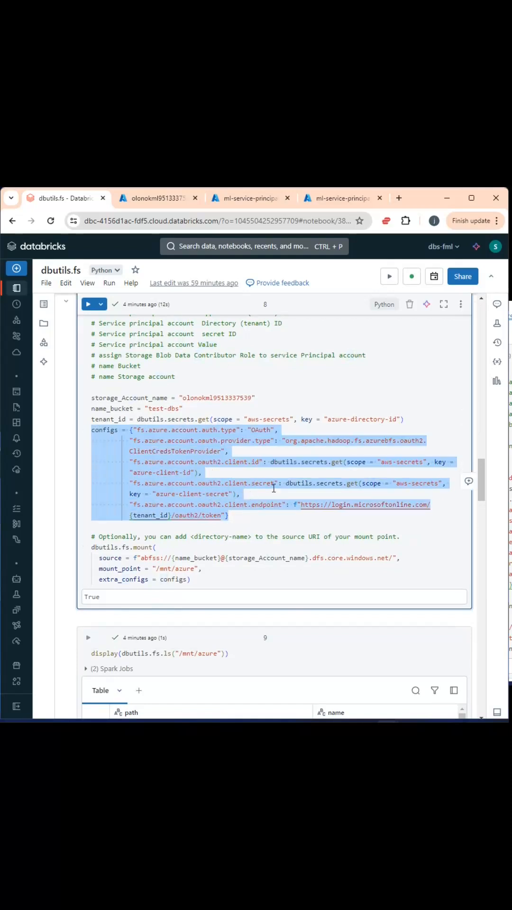
pyautogui.scroll(-3)
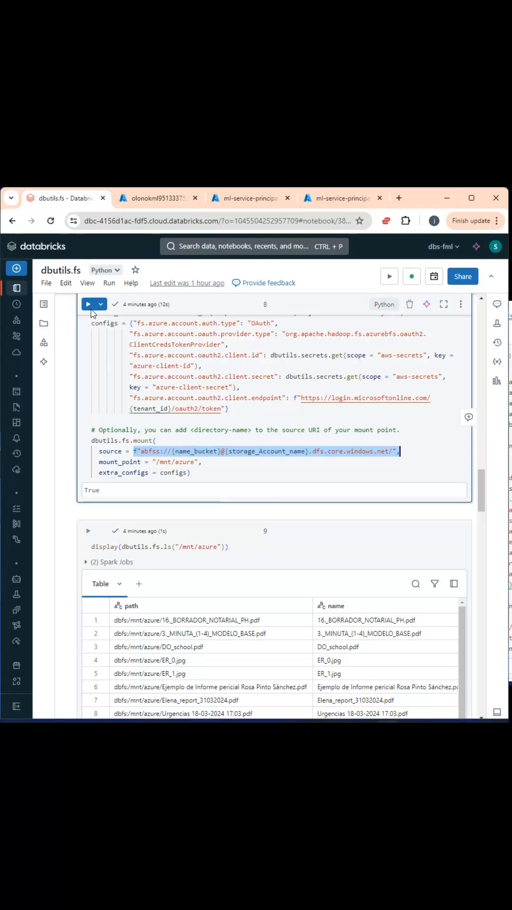
# Rerun the Azure Blob mount cell, the /mnt/azure file listing cell, and the unmount cell.
pyautogui.click(87, 303)
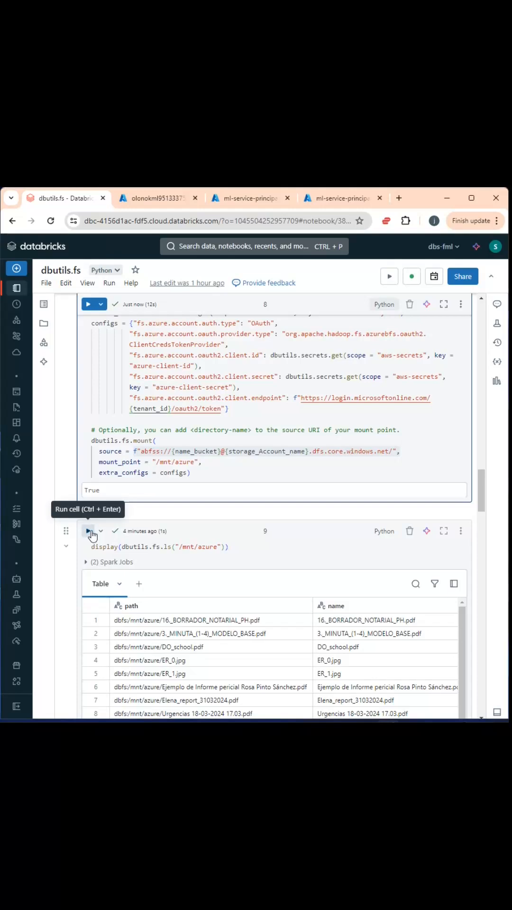
pyautogui.click(88, 530)
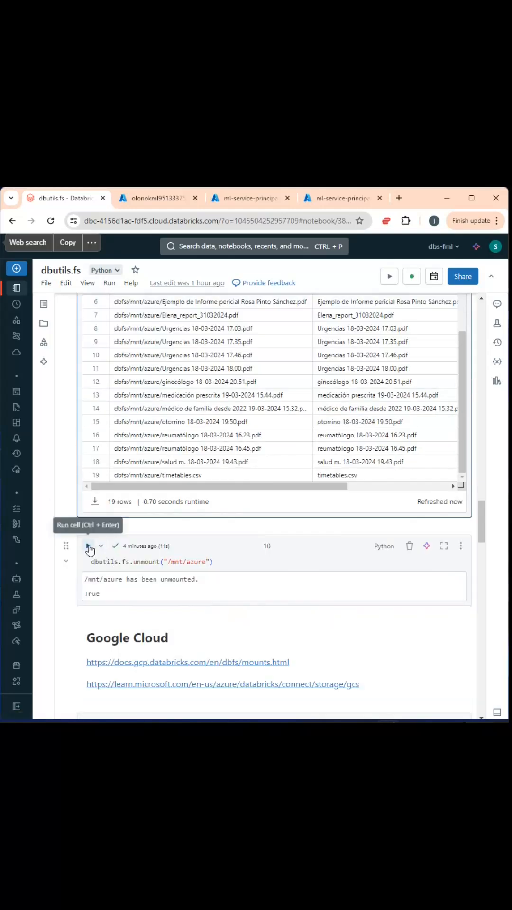
pyautogui.click(89, 546)
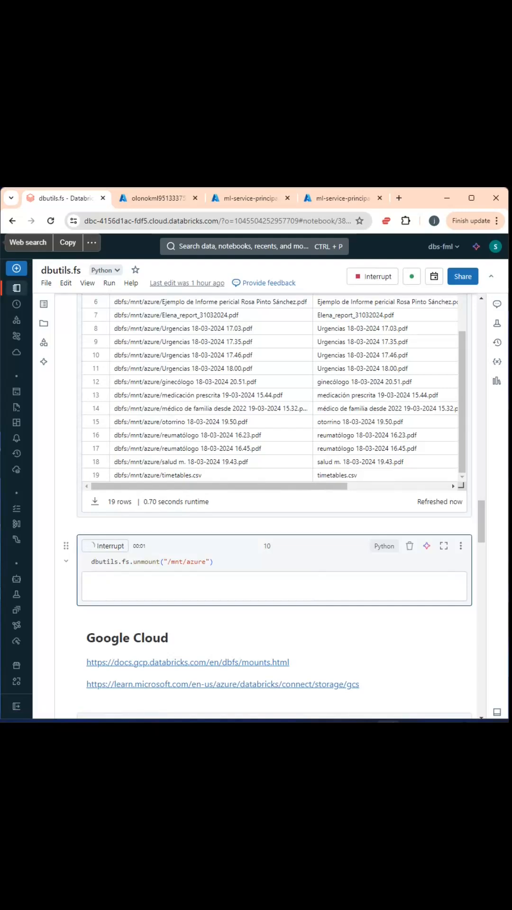